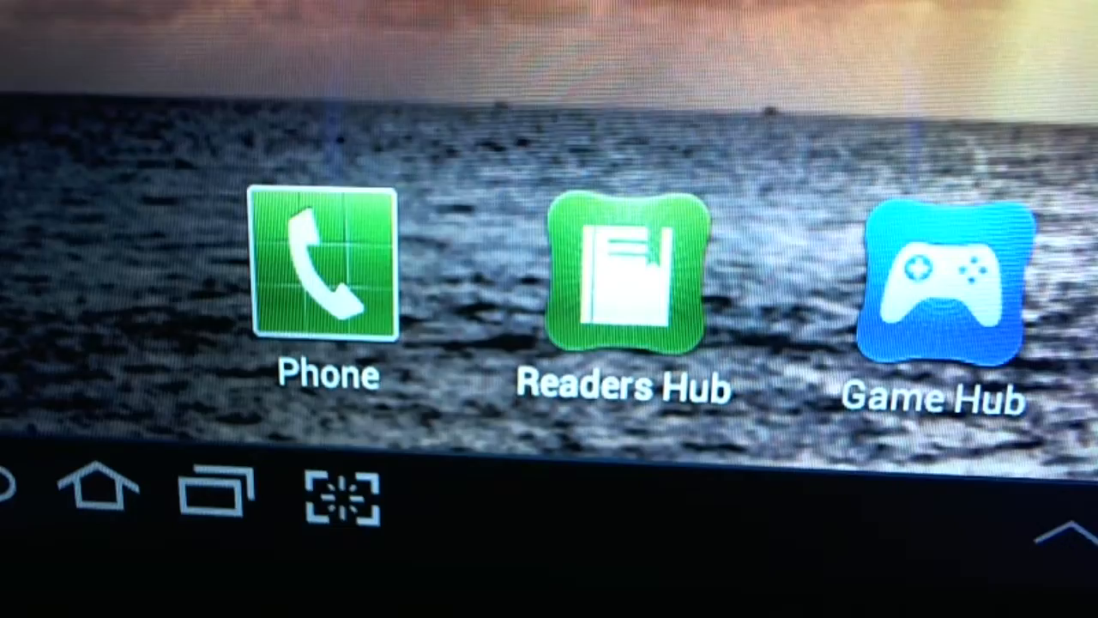
scroll("left", 3)
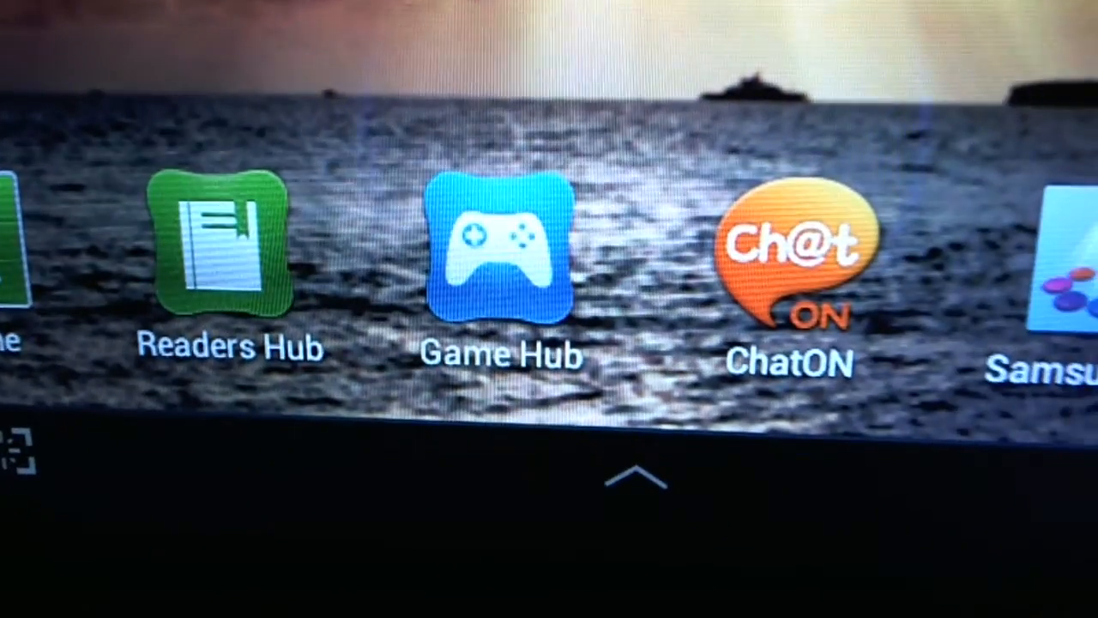
scroll("left", 3)
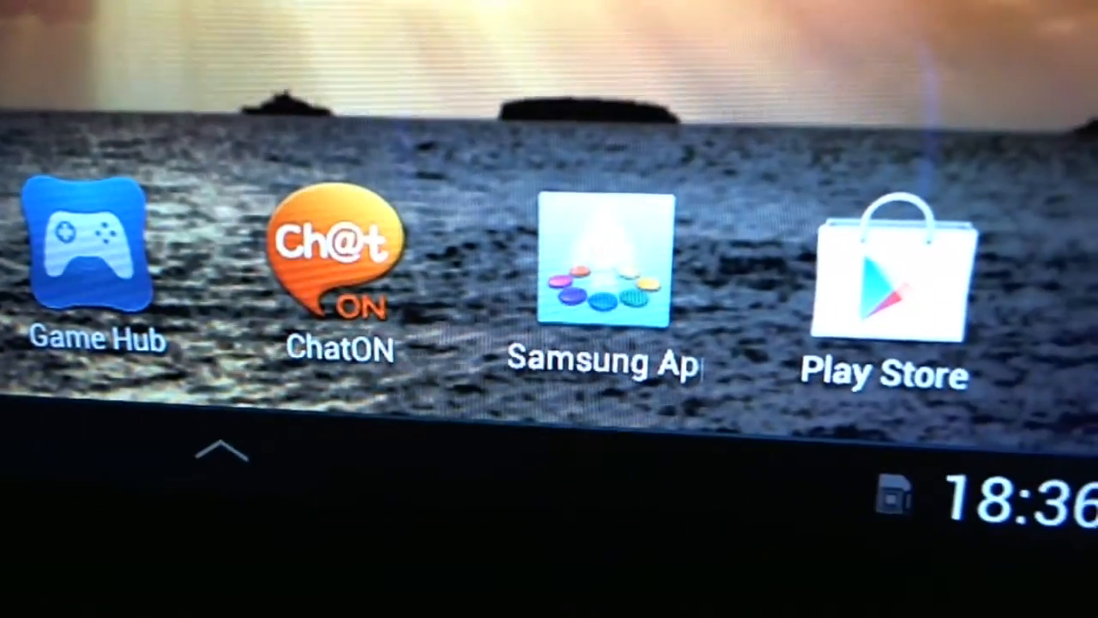